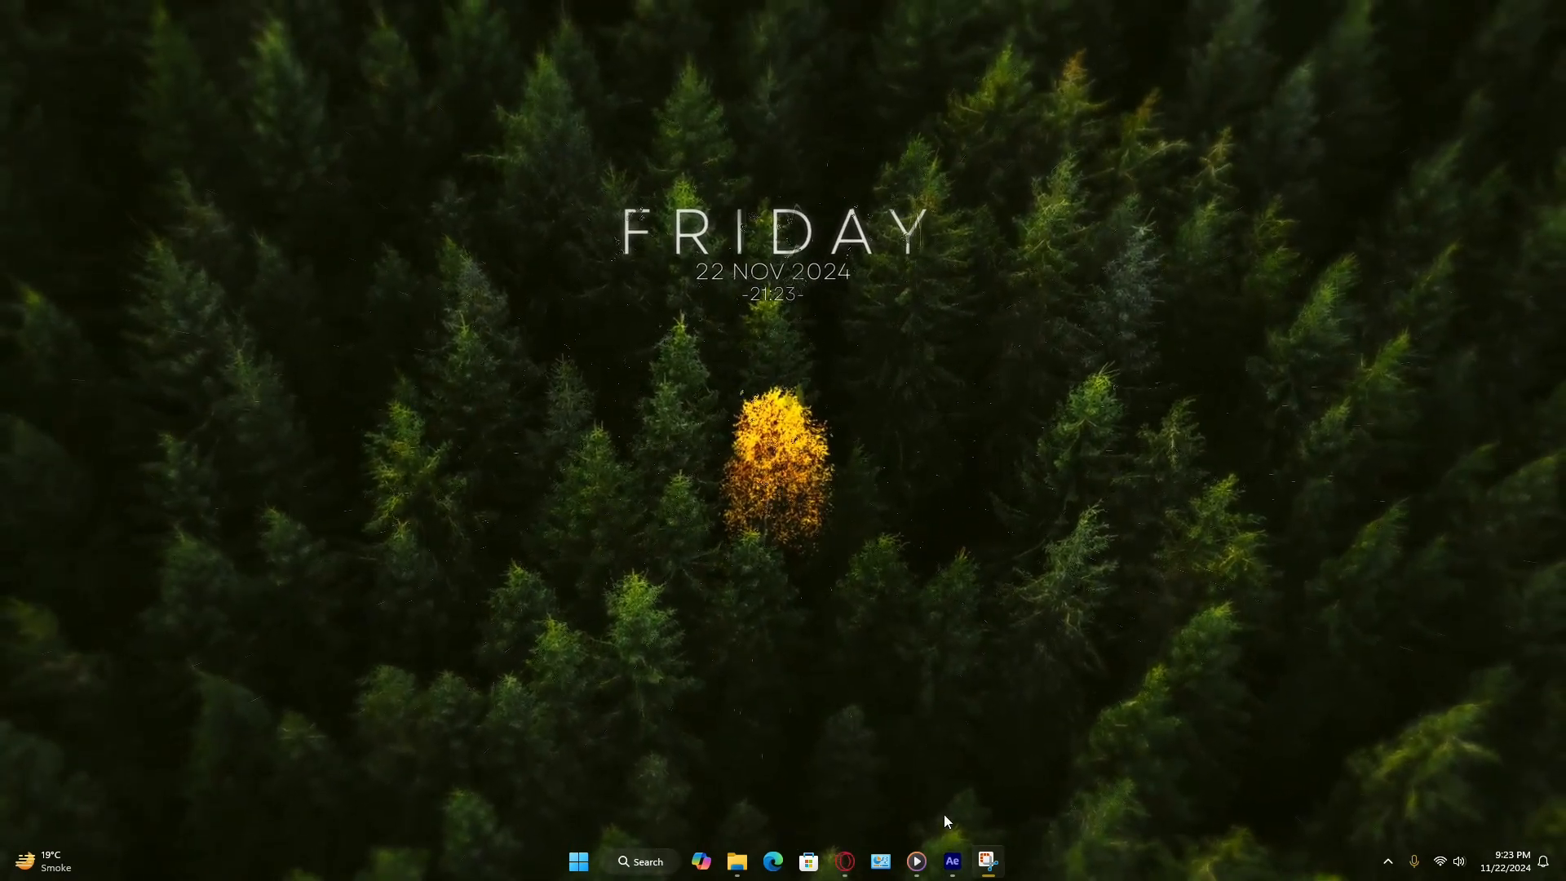
# - Launch After Effects from the taskbar, opening an empty untitled project
pyautogui.click(951, 861)
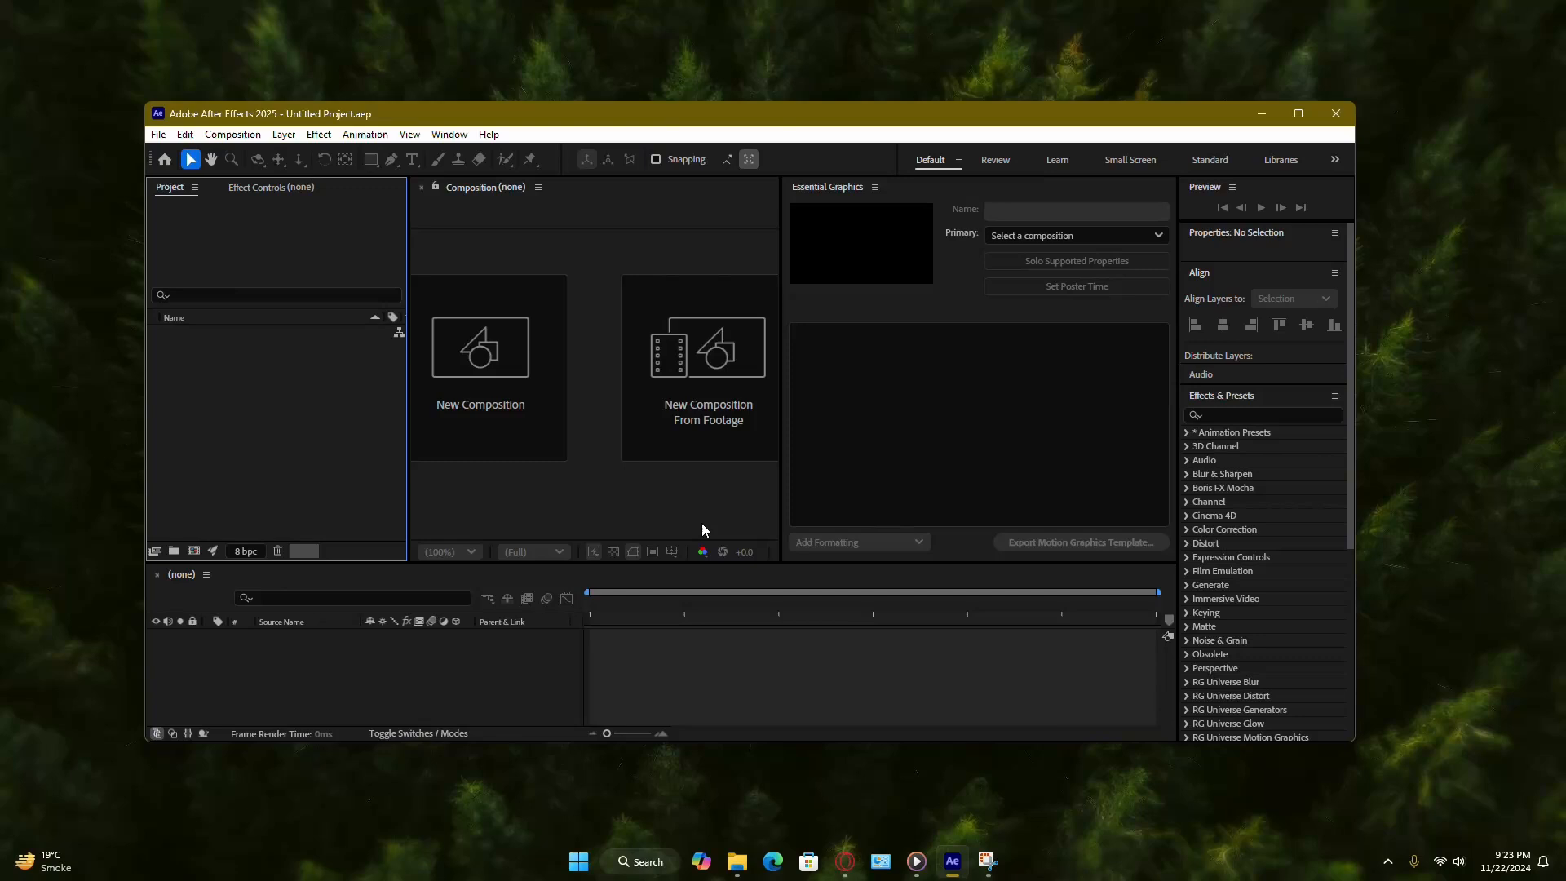
pyautogui.moveTo(160, 143)
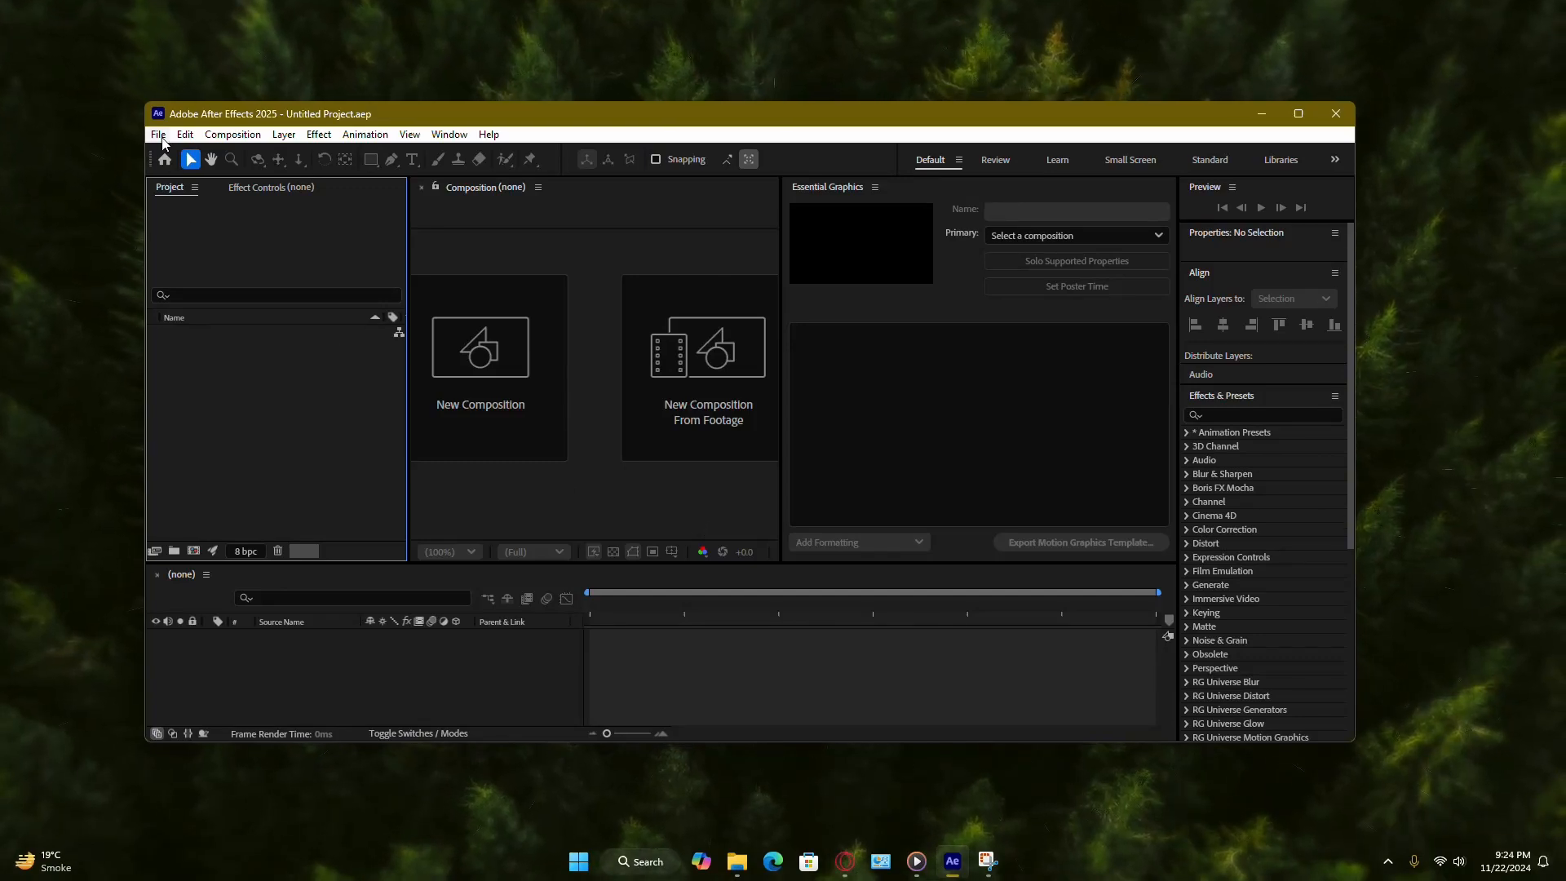
# - Choose File > New > Maxon Cinema 4D File to get its save dialog
pyautogui.click(158, 133)
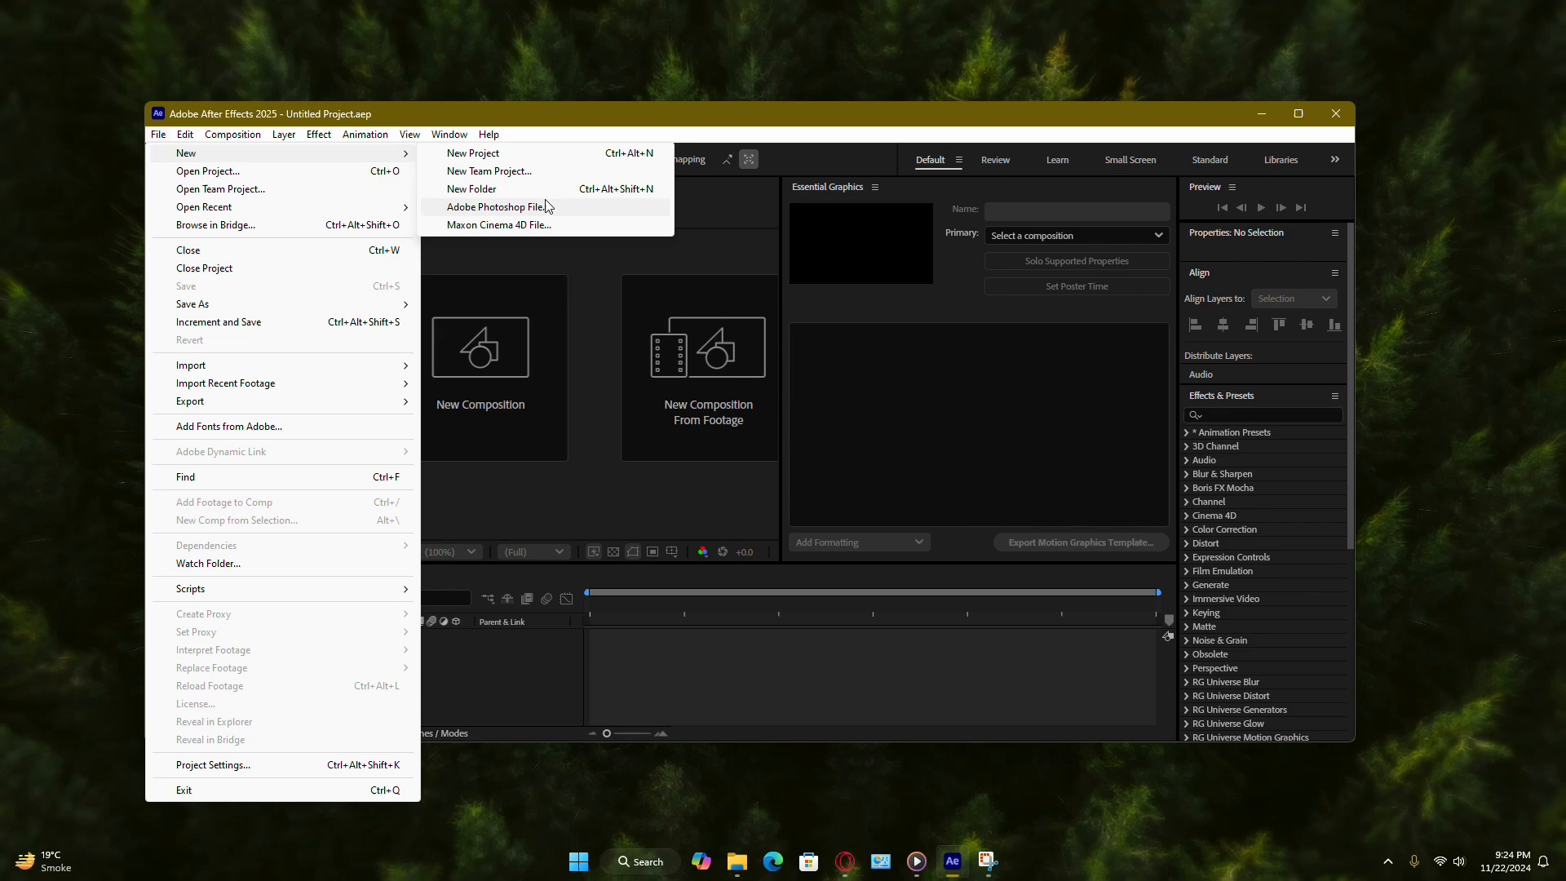
pyautogui.moveTo(510, 234)
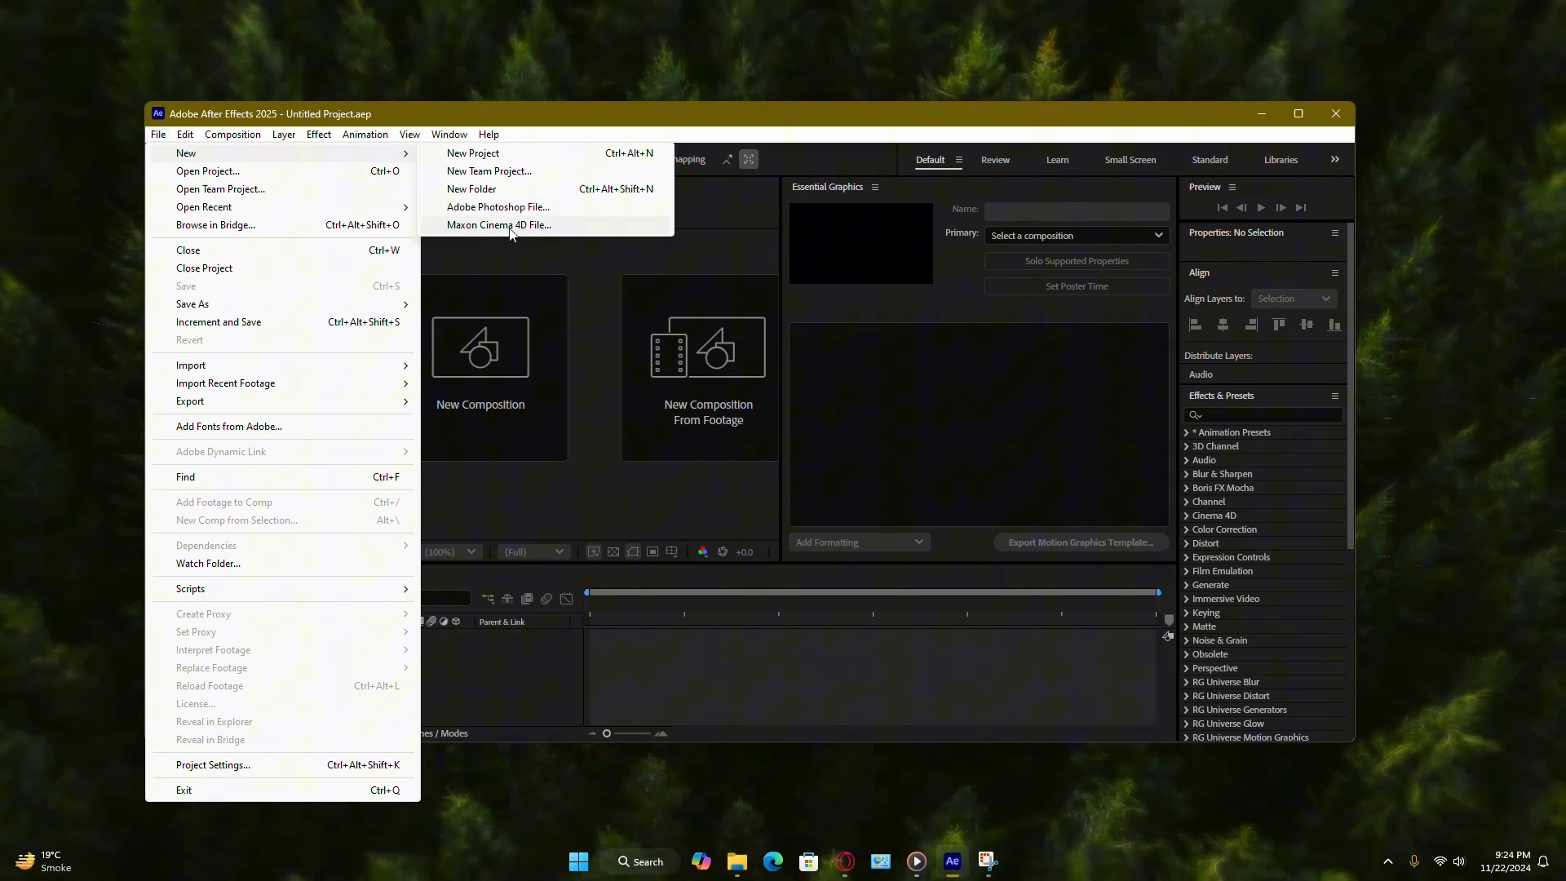
pyautogui.moveTo(527, 230)
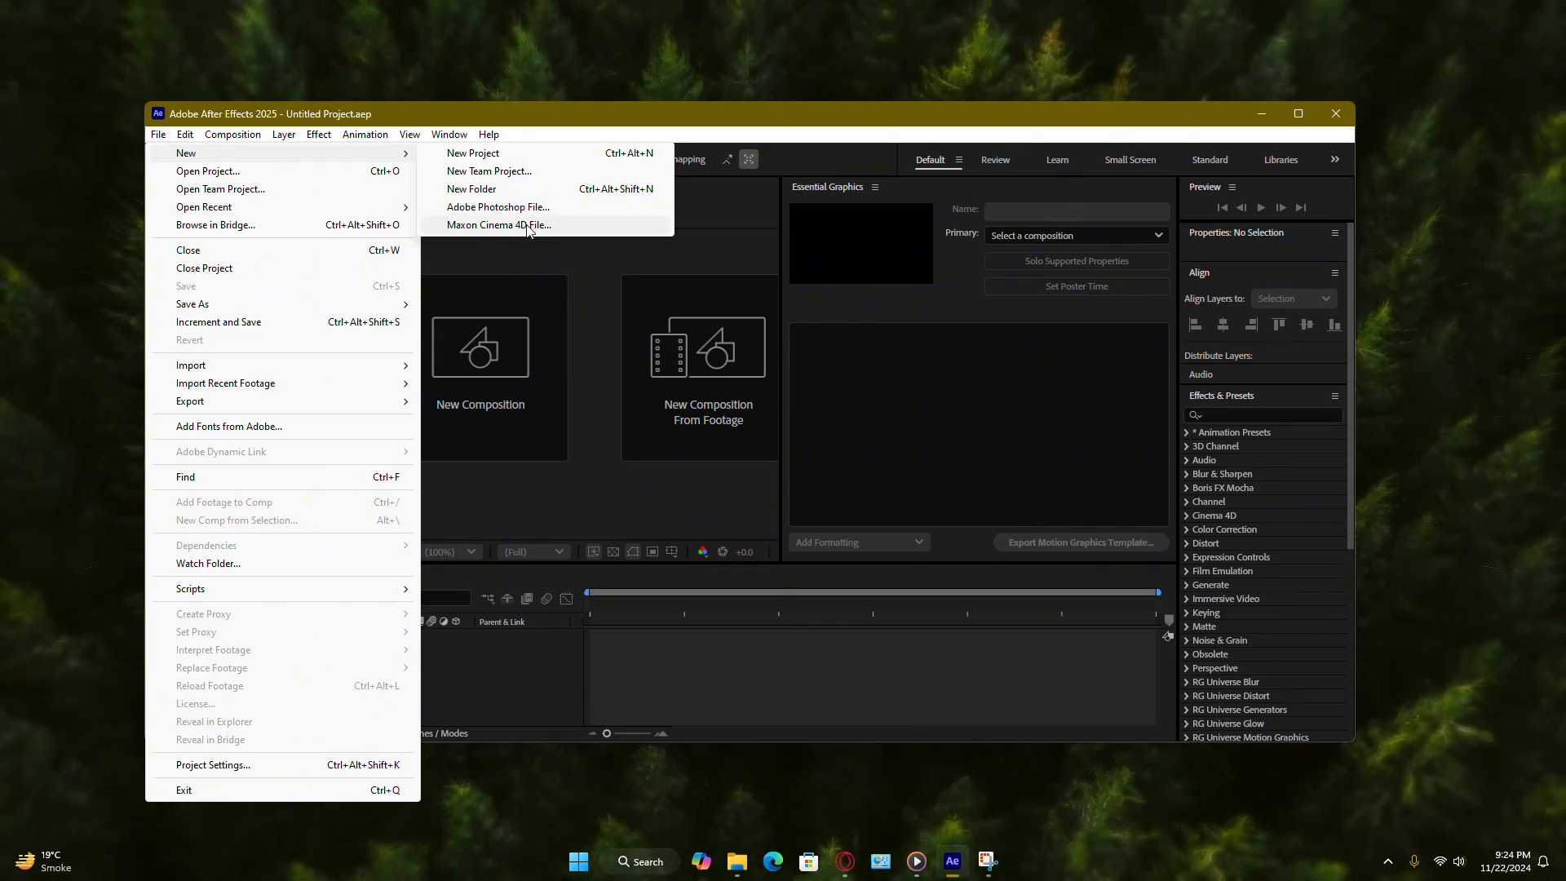
pyautogui.click(499, 226)
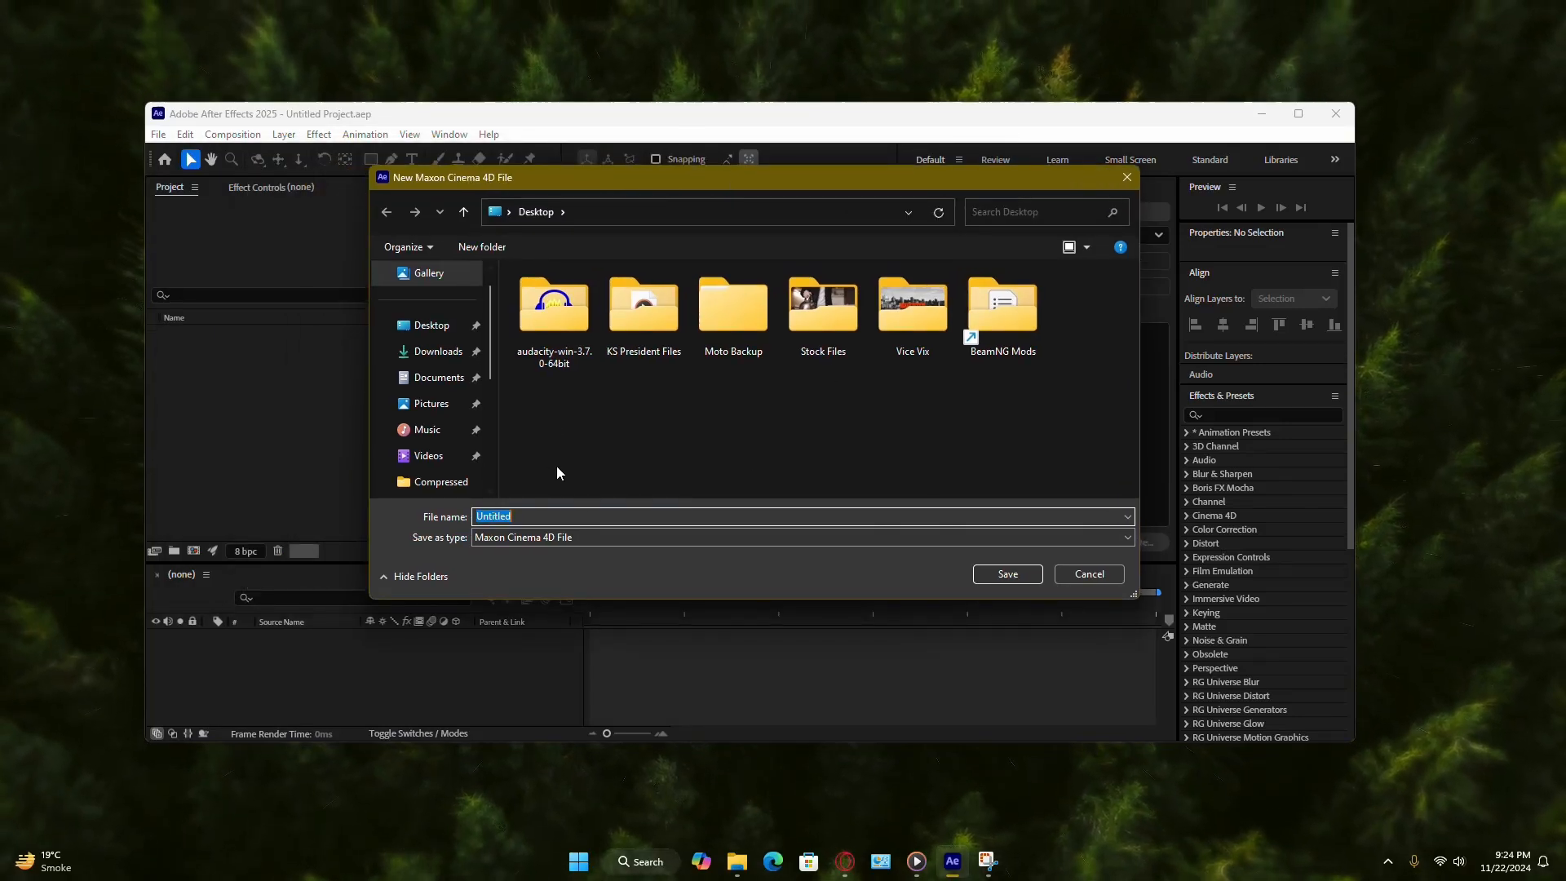
# - Save Untitled.c4d to the Desktop and acknowledge the Cinema 4D Lite licence notice
pyautogui.click(436, 351)
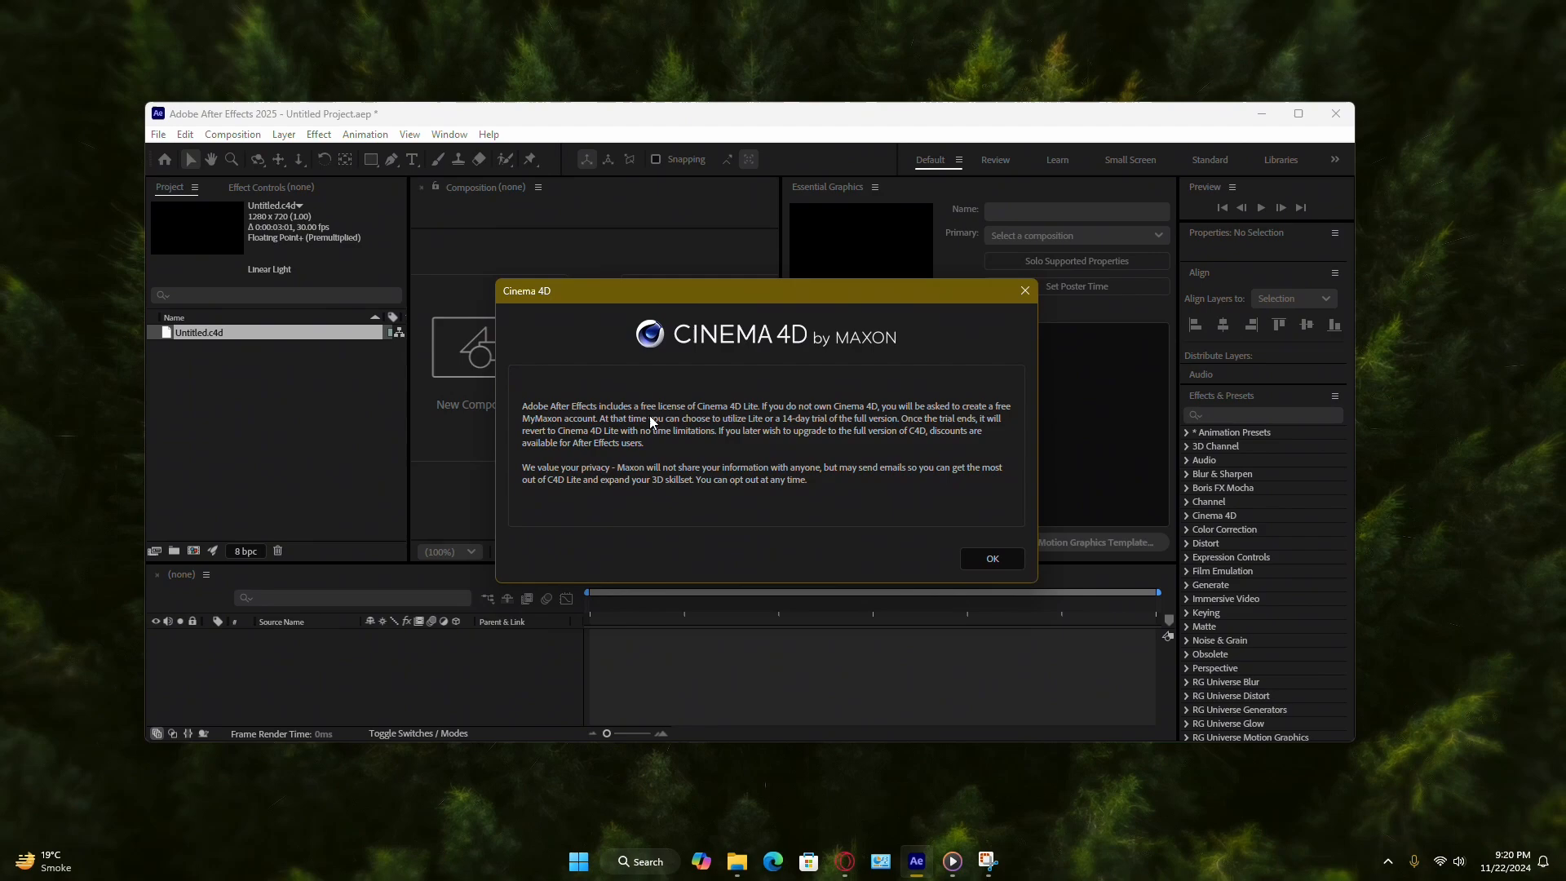
pyautogui.click(991, 558)
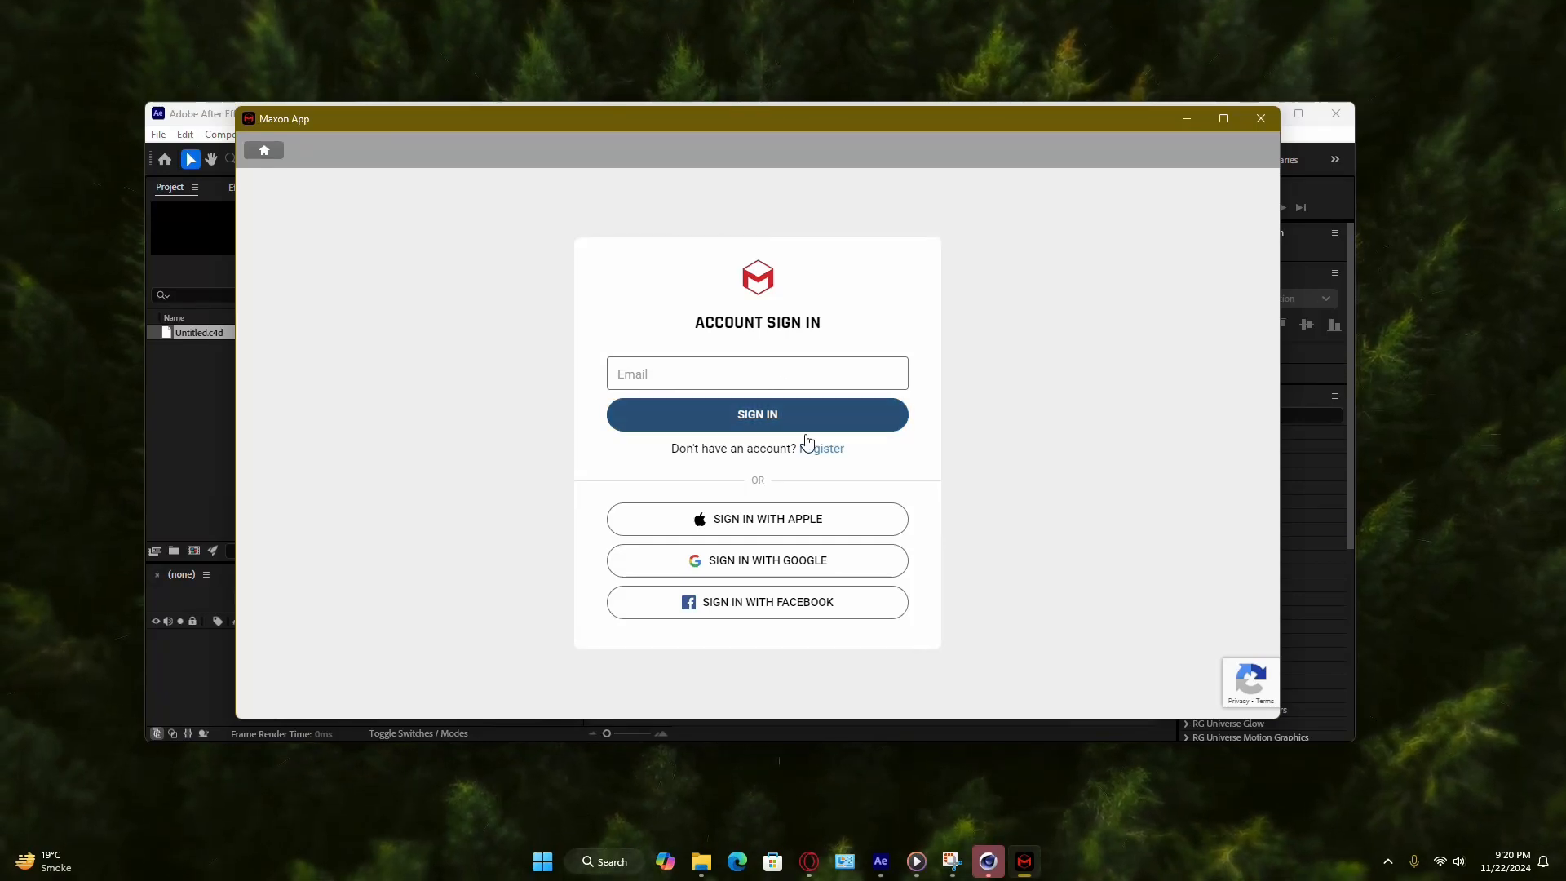
pyautogui.moveTo(752, 569)
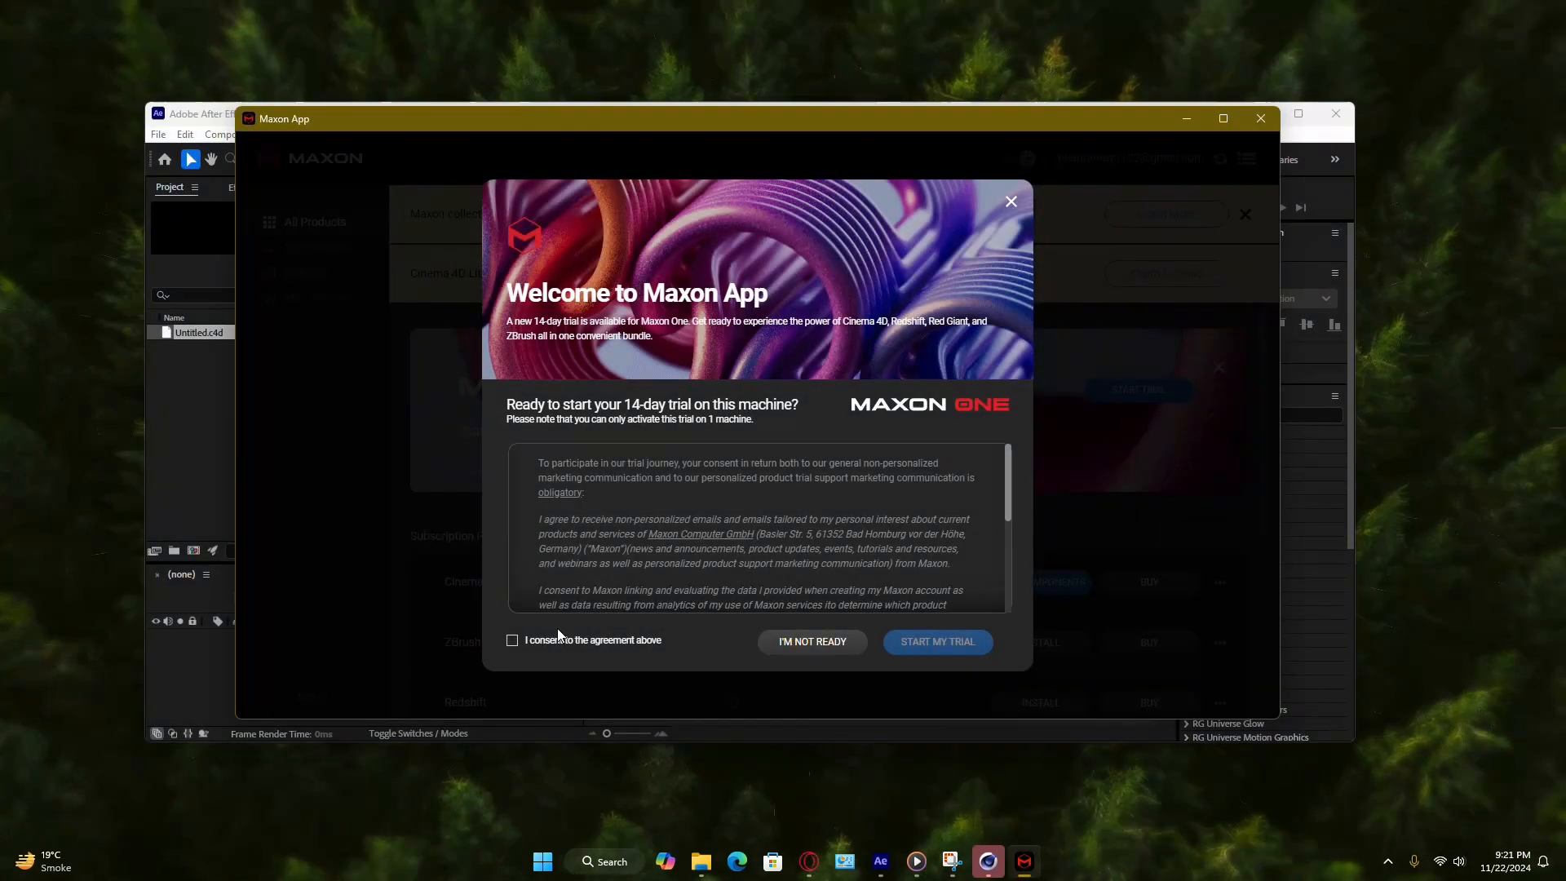
# - Consent to the trial agreement and start the 14-day Maxon One trial
pyautogui.click(513, 640)
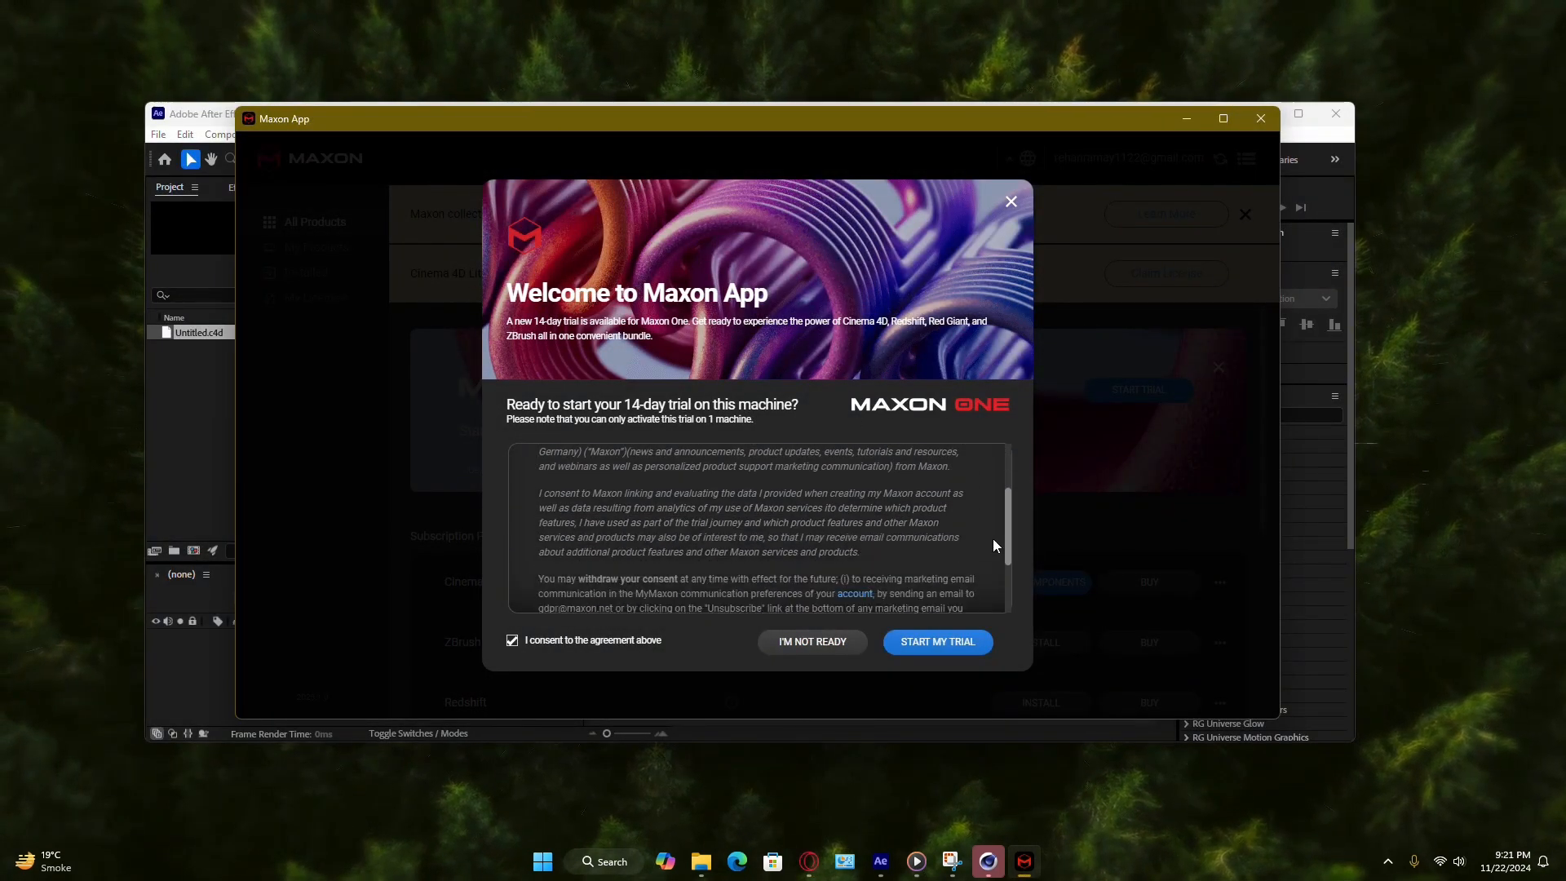
pyautogui.click(934, 641)
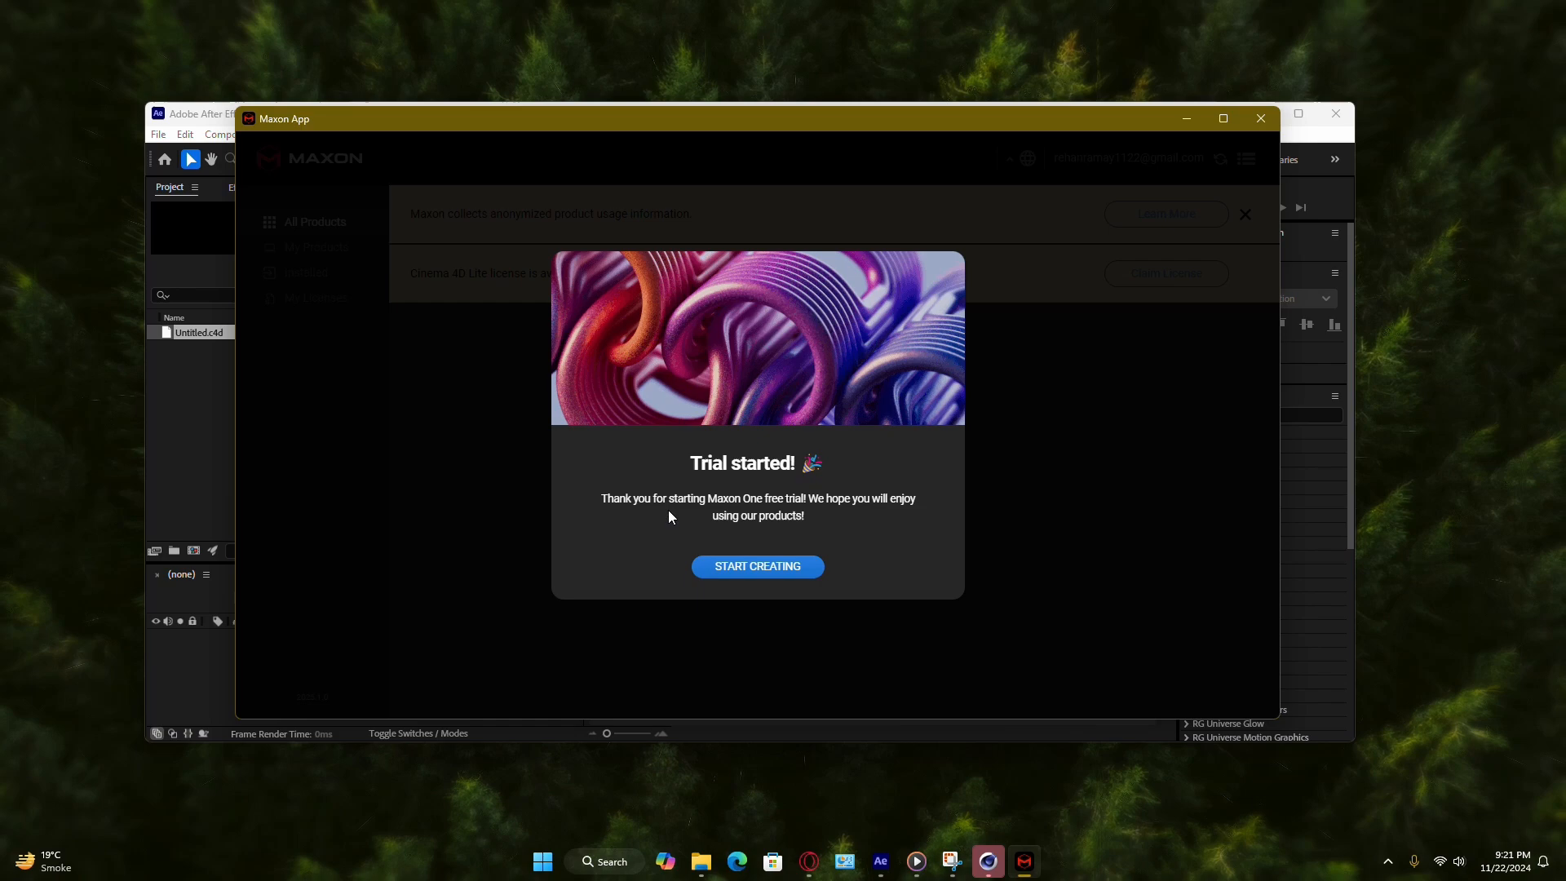
# - Choose Start Creating to launch Cinema 4D Lite with the Untitled.c4d scene
pyautogui.click(757, 566)
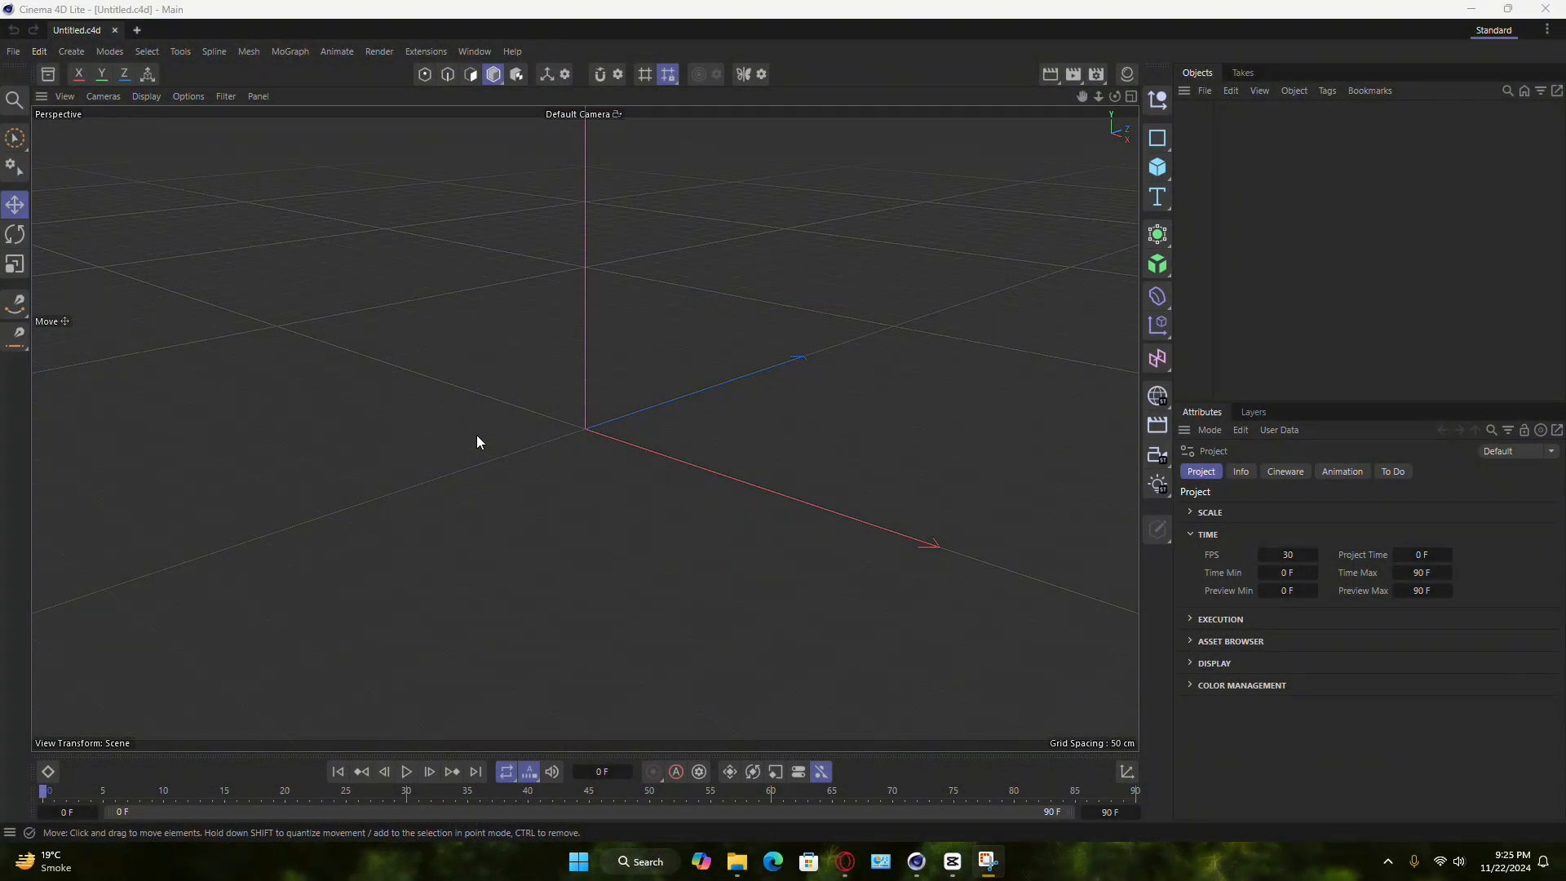
pyautogui.moveTo(219, 119)
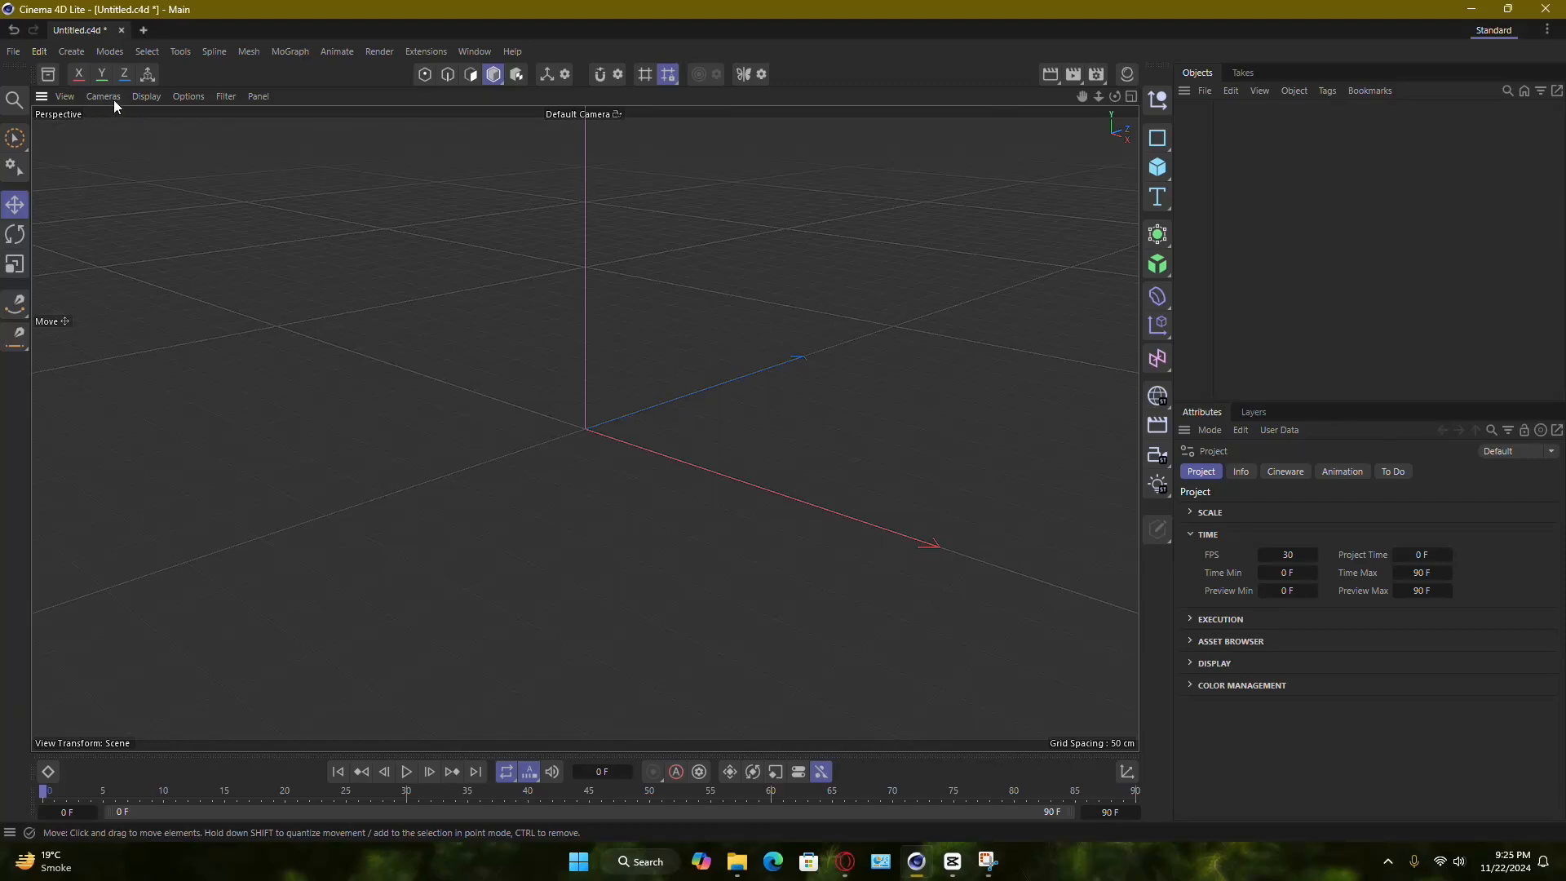
pyautogui.moveTo(1147, 418)
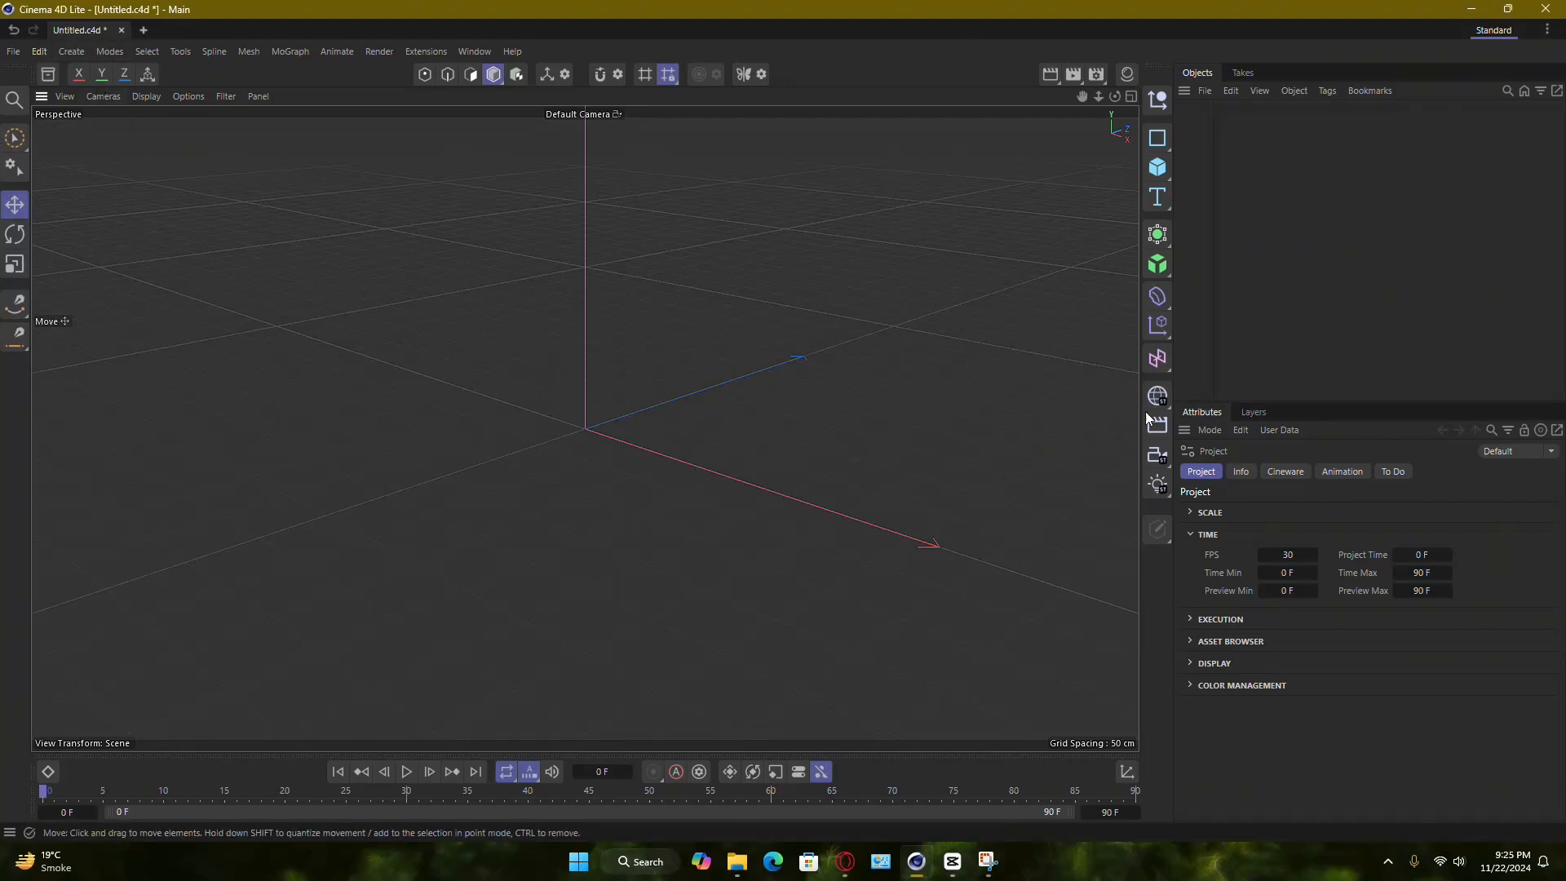
pyautogui.moveTo(507, 445)
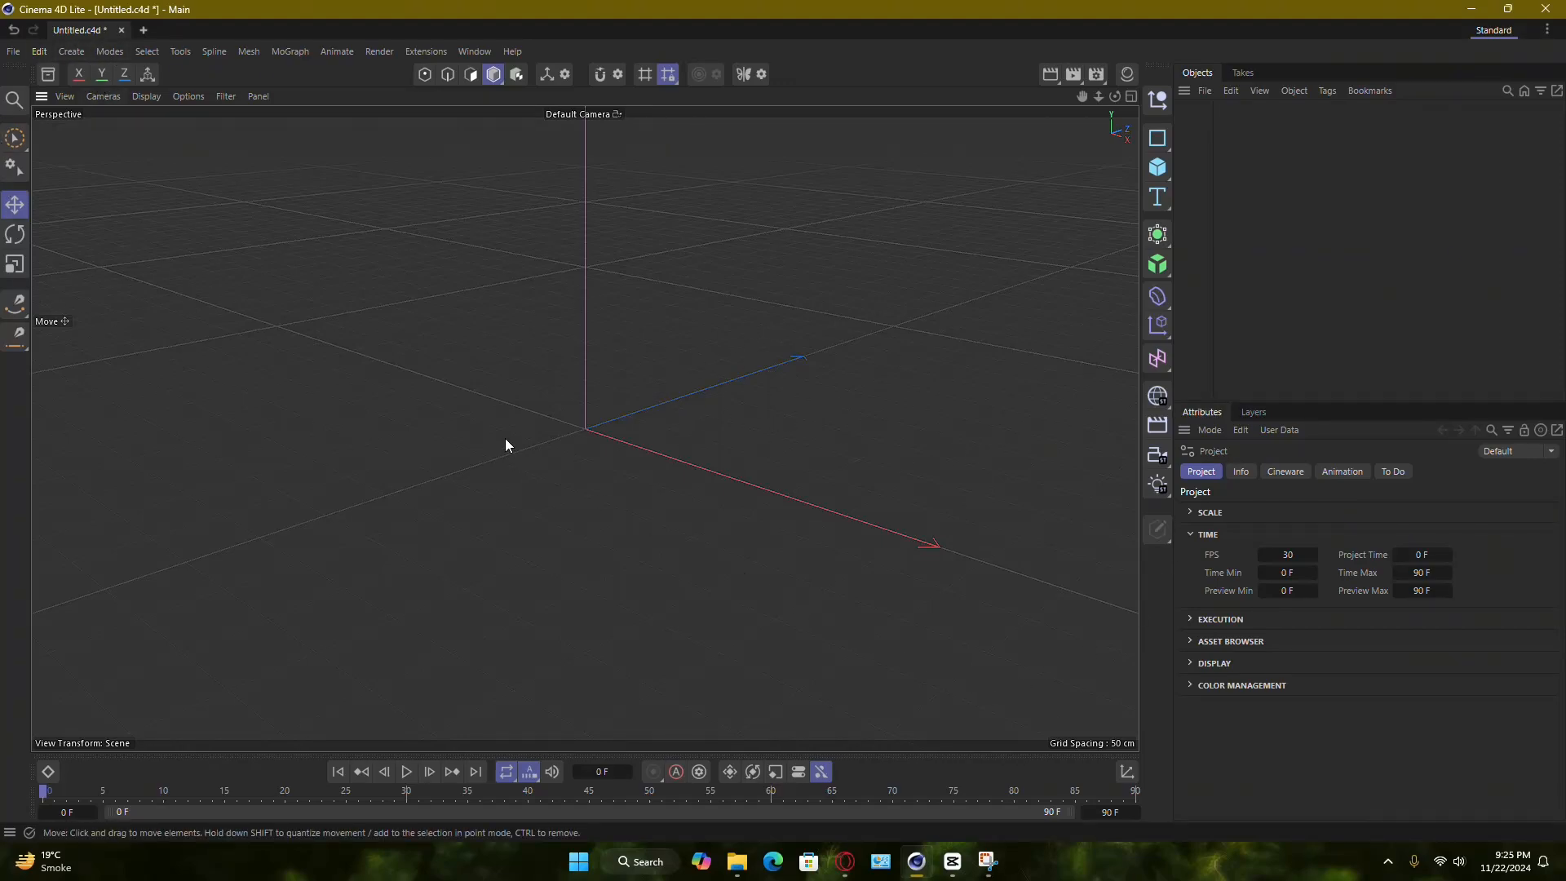
pyautogui.moveTo(582, 210)
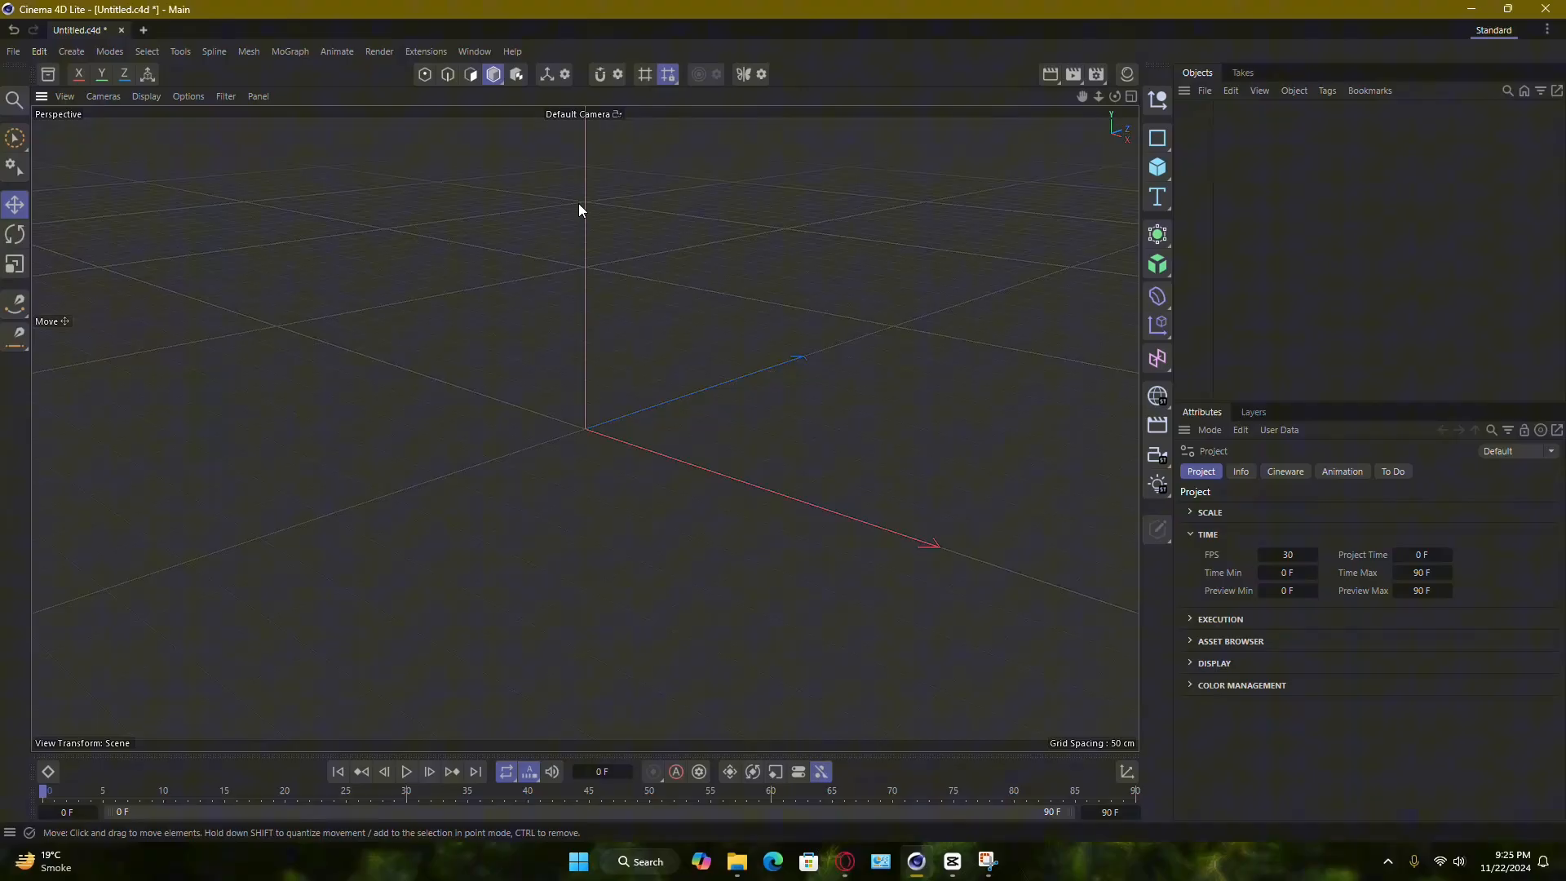